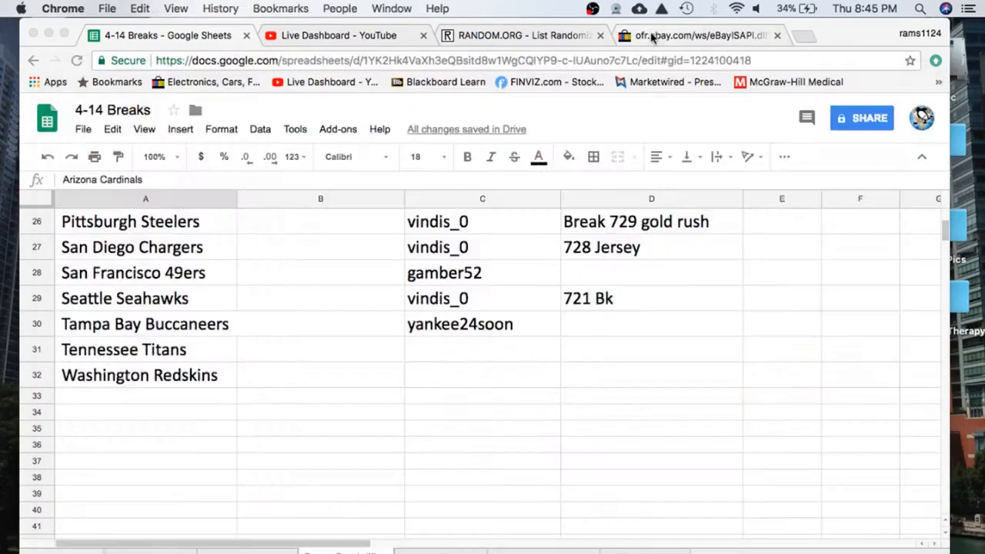
# - Show eBay's official current date and time page (Thursday, April 26, 2018, 17:45 PDT)
pyautogui.click(692, 35)
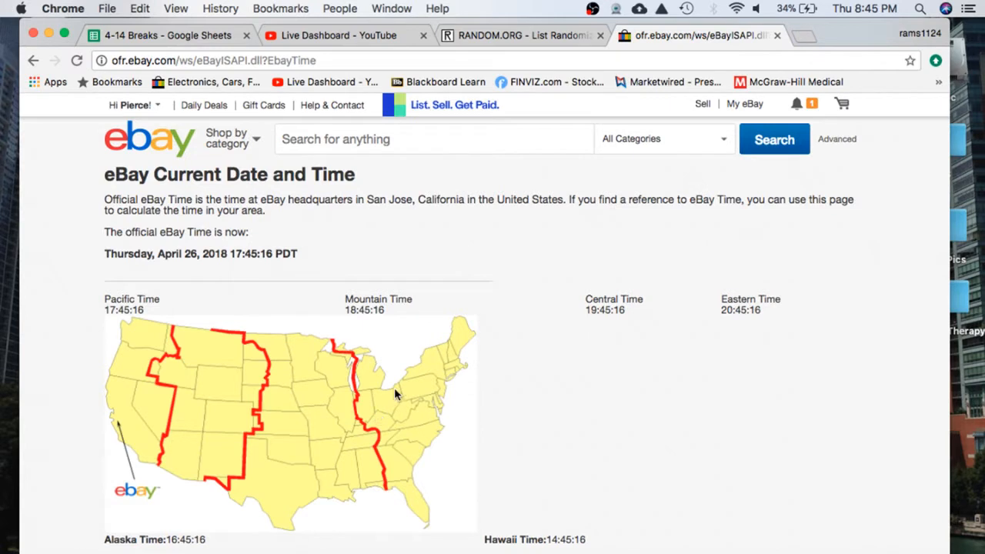
pyautogui.moveTo(702, 290)
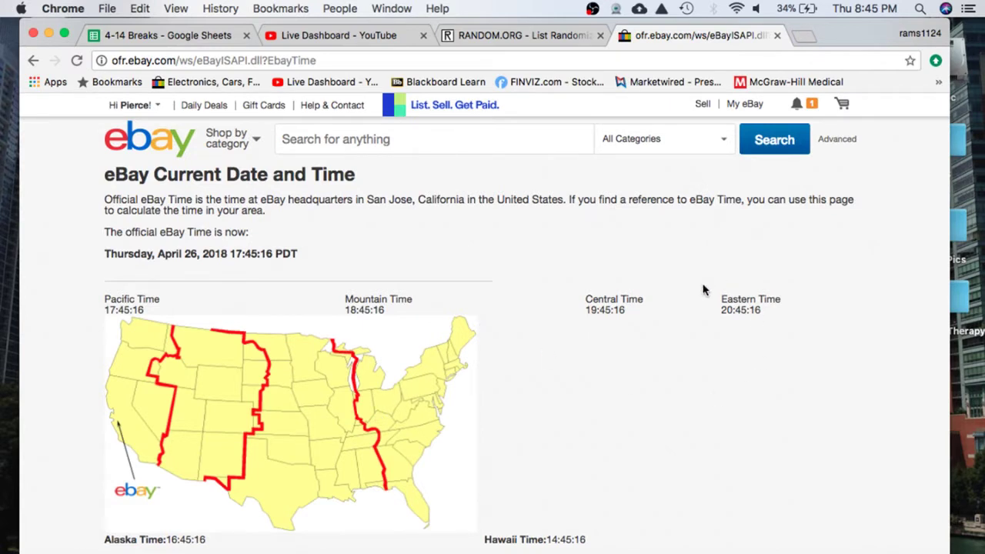
pyautogui.moveTo(595, 349)
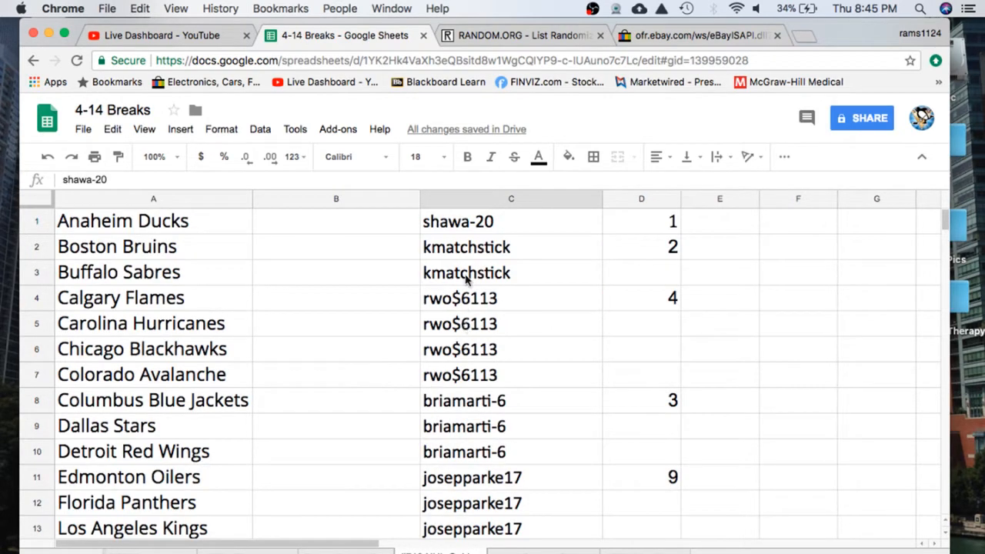
# - Copy column C of buyer usernames for all 31 NHL teams in the 4-14 Breaks sheet
pyautogui.scroll(-3)
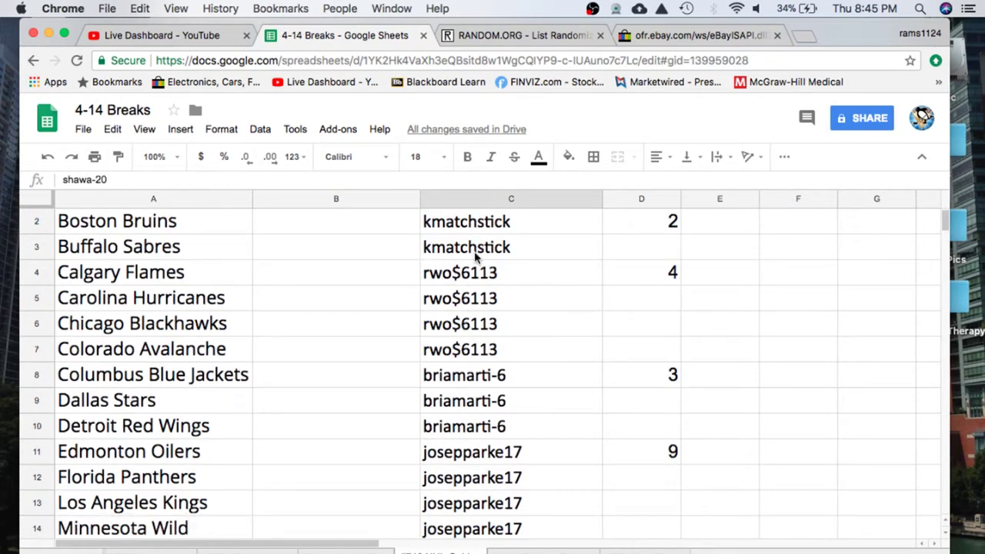
pyautogui.scroll(-3)
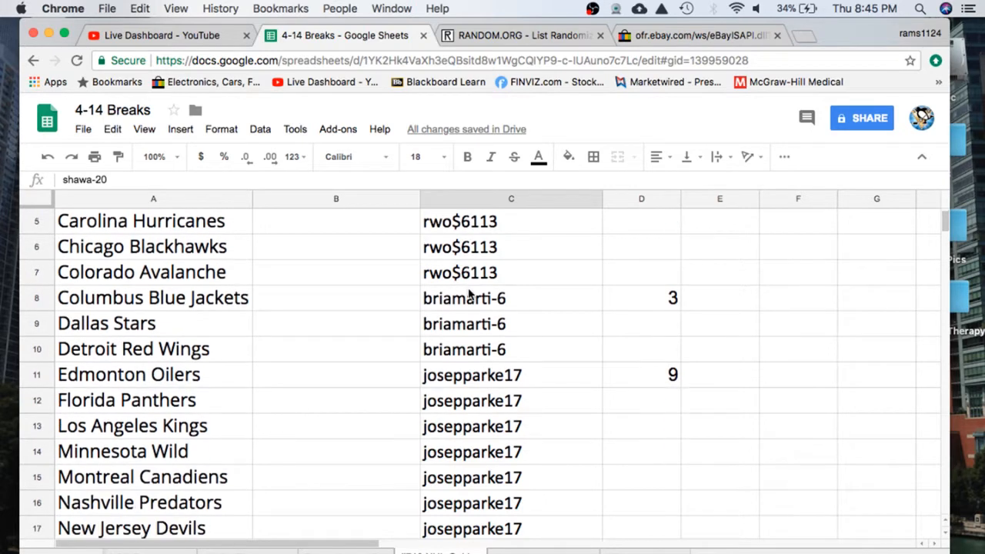
pyautogui.scroll(-3)
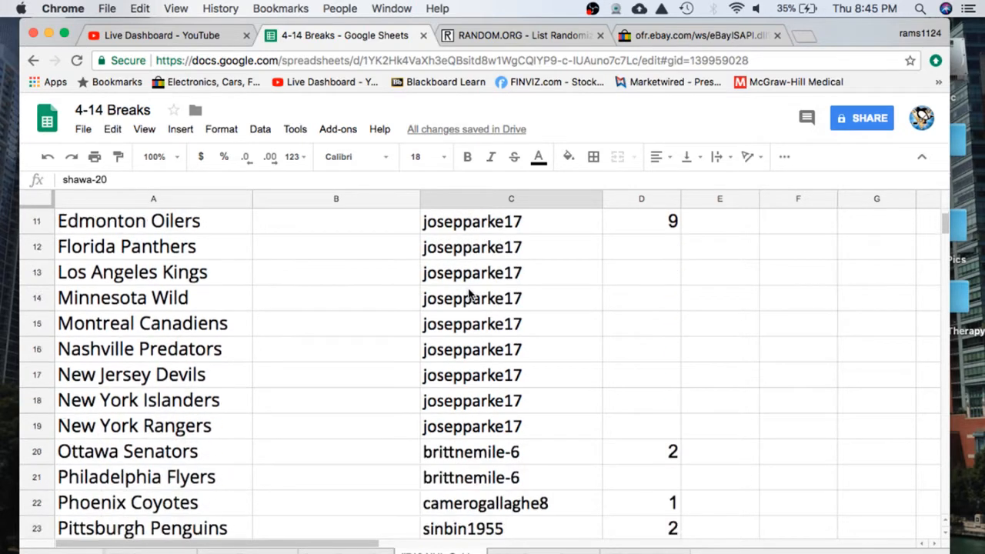
pyautogui.scroll(-3)
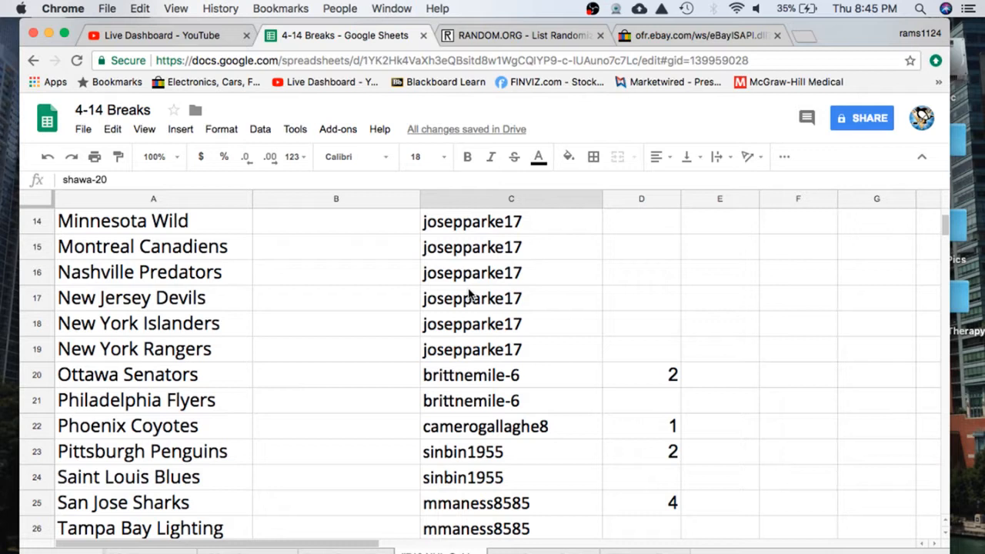
pyautogui.scroll(-3)
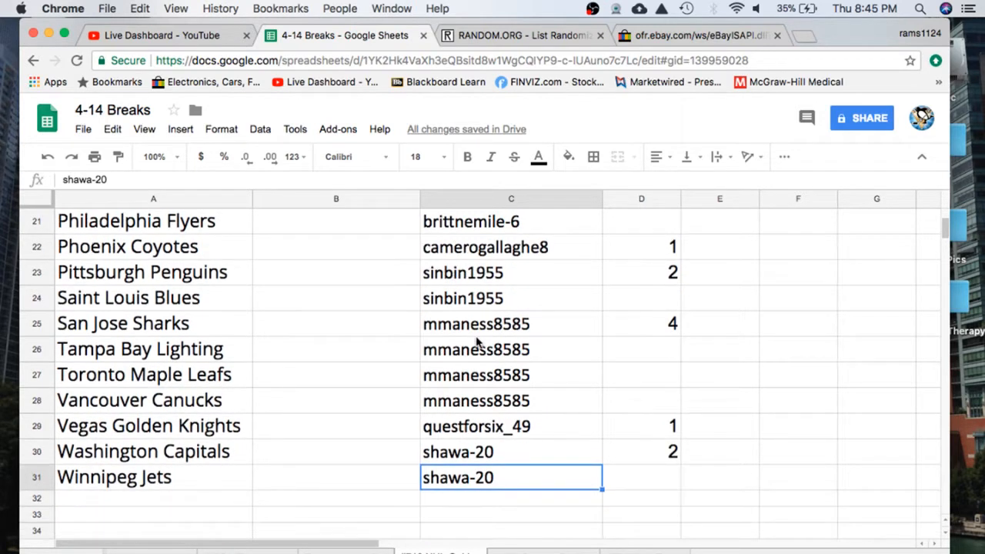
pyautogui.moveTo(569, 454)
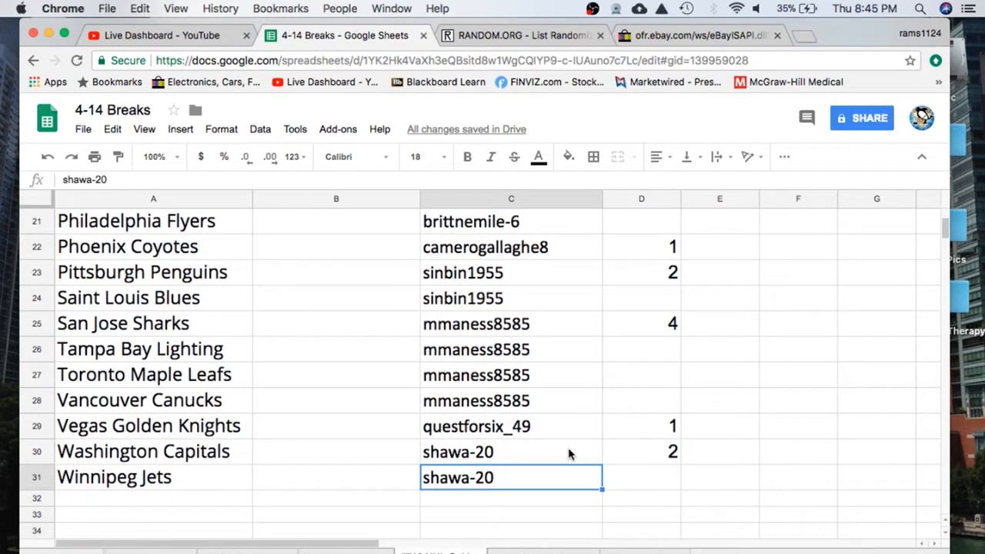
pyautogui.click(511, 198)
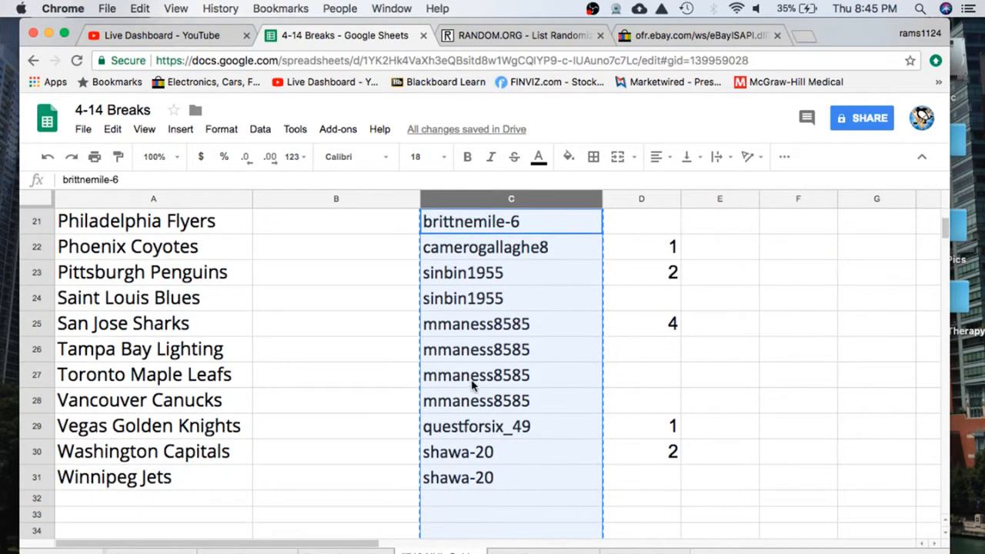
pyautogui.scroll(3)
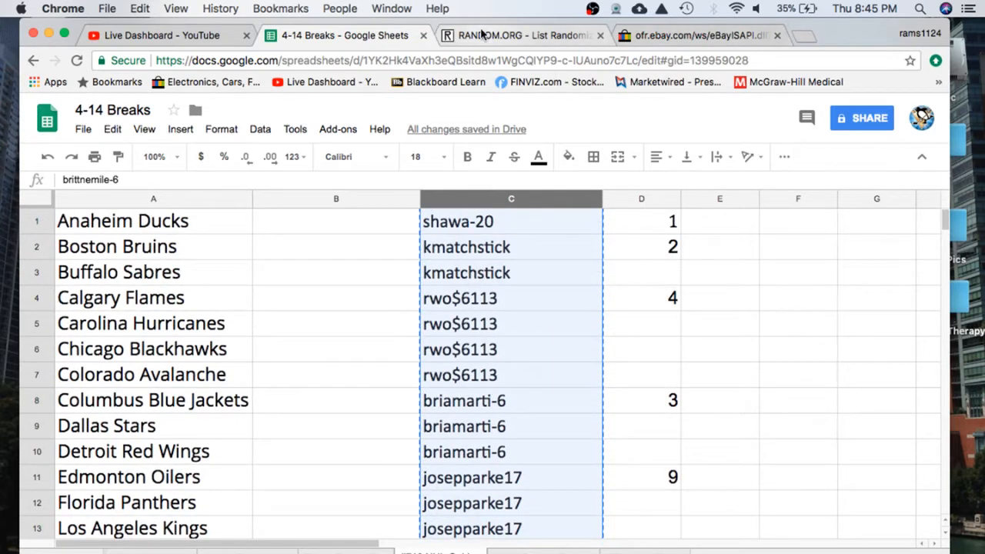
# - Reshuffle the 31 buyer names several times in RANDOM.ORG's List Randomizer and copy the result
pyautogui.click(520, 34)
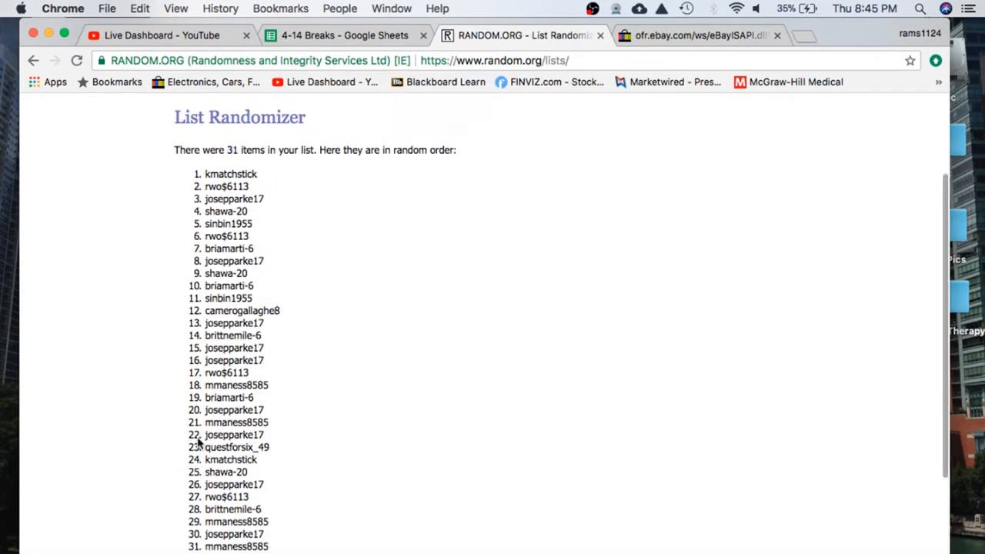
pyautogui.scroll(-3)
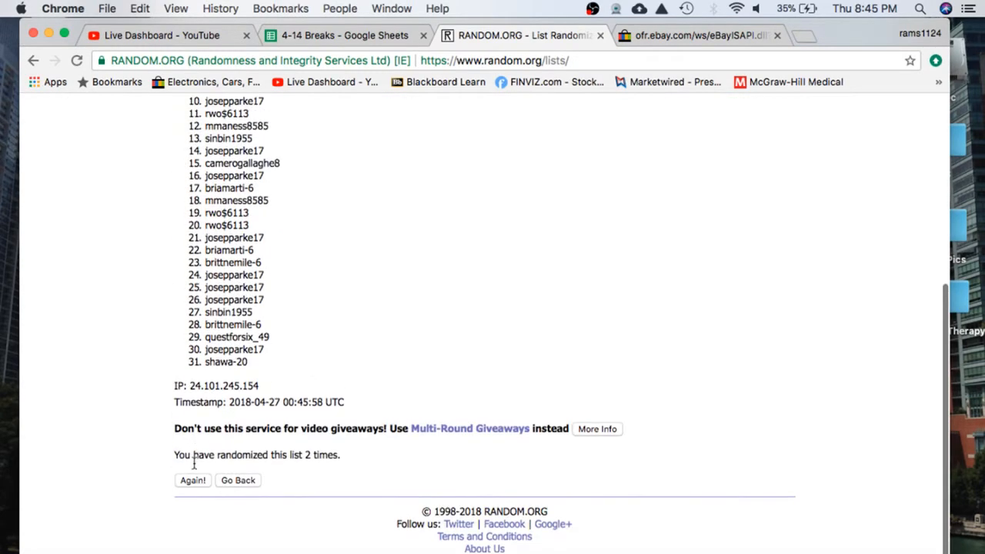
pyautogui.click(193, 480)
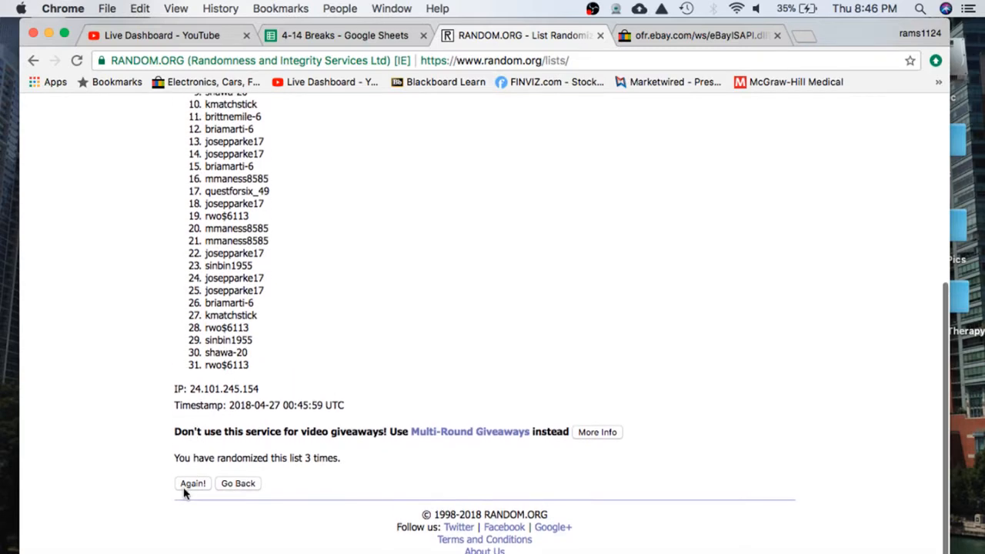
pyautogui.click(193, 483)
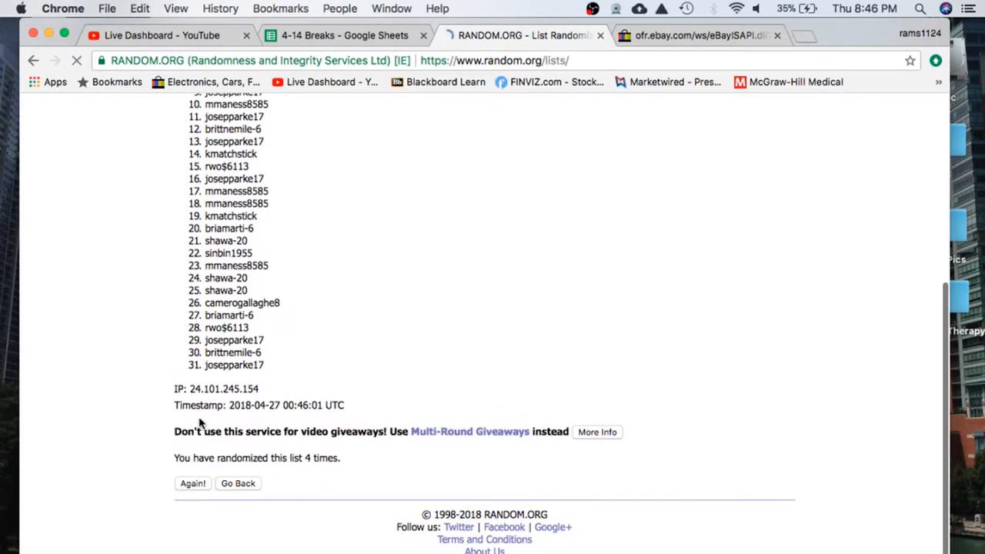
pyautogui.click(193, 483)
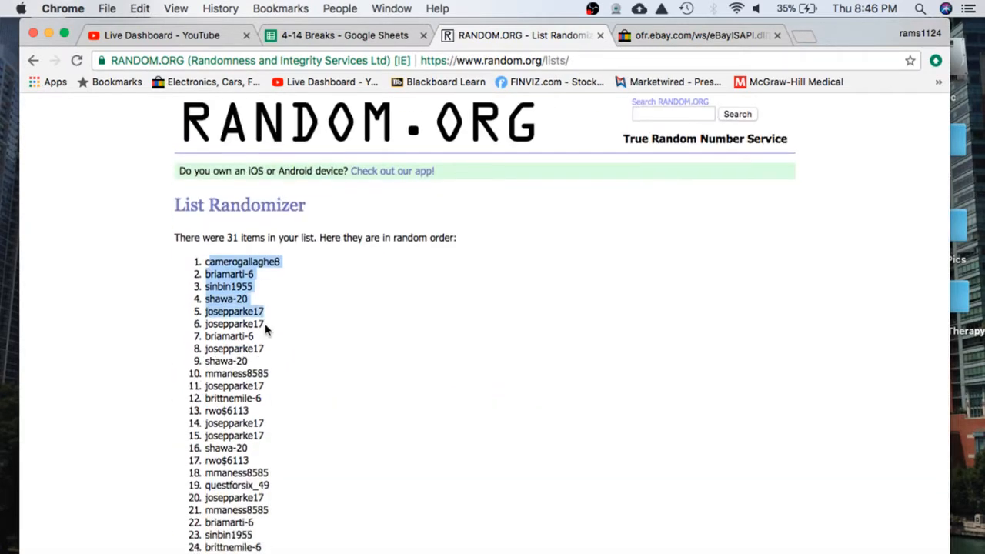
pyautogui.scroll(-3)
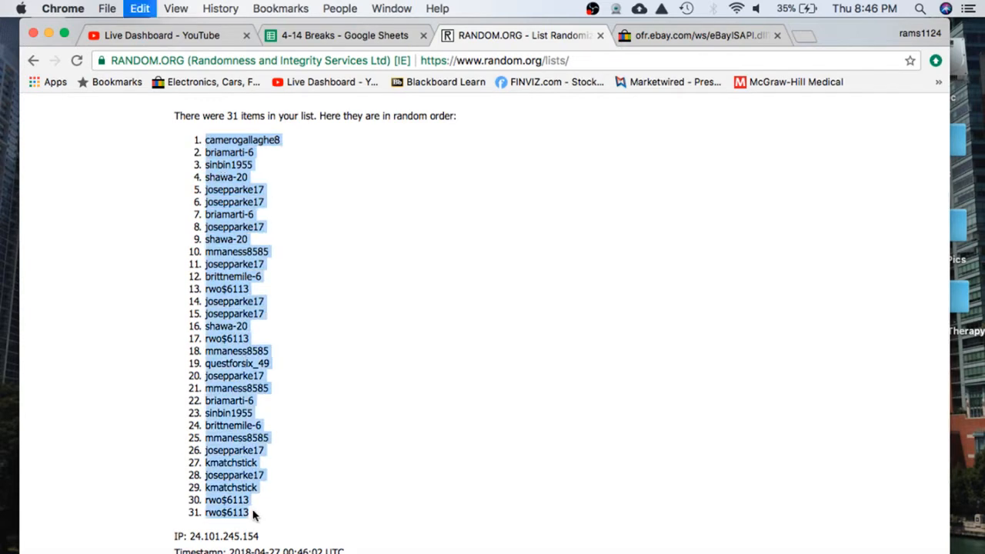
pyautogui.scroll(-3)
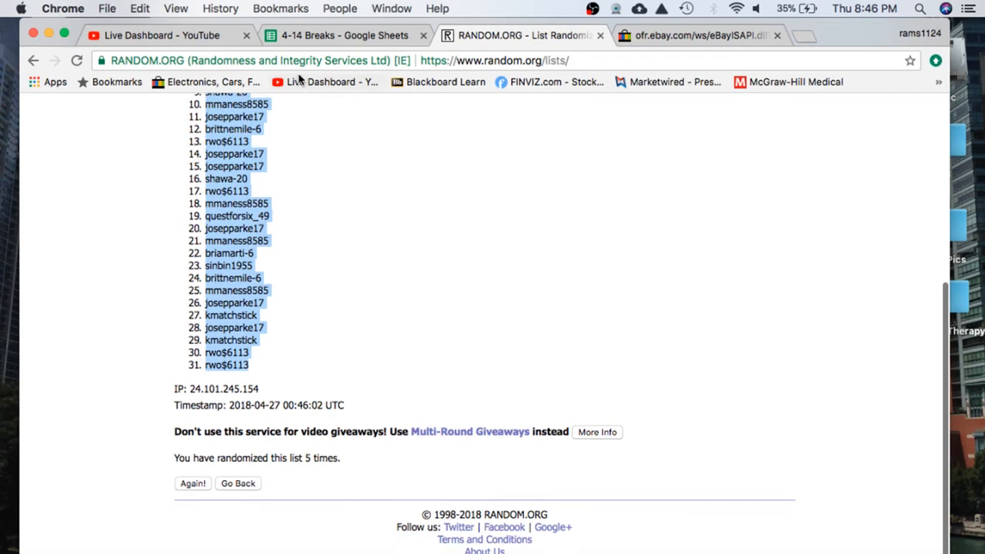
pyautogui.click(346, 36)
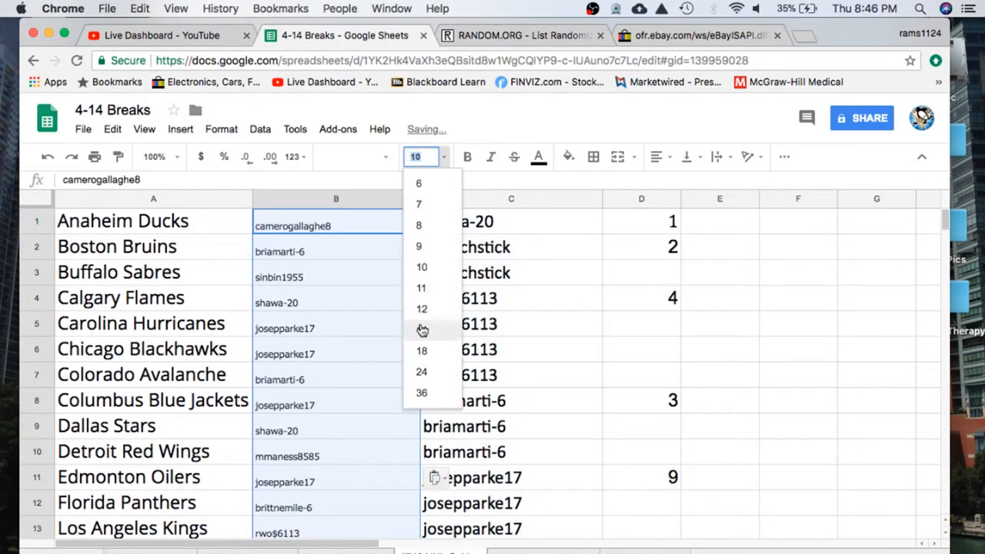
# - Set the pasted names to size 18 and review buyers for Carolina, Buffalo, Colorado, New Jersey, Toronto, Washington
pyautogui.click(421, 350)
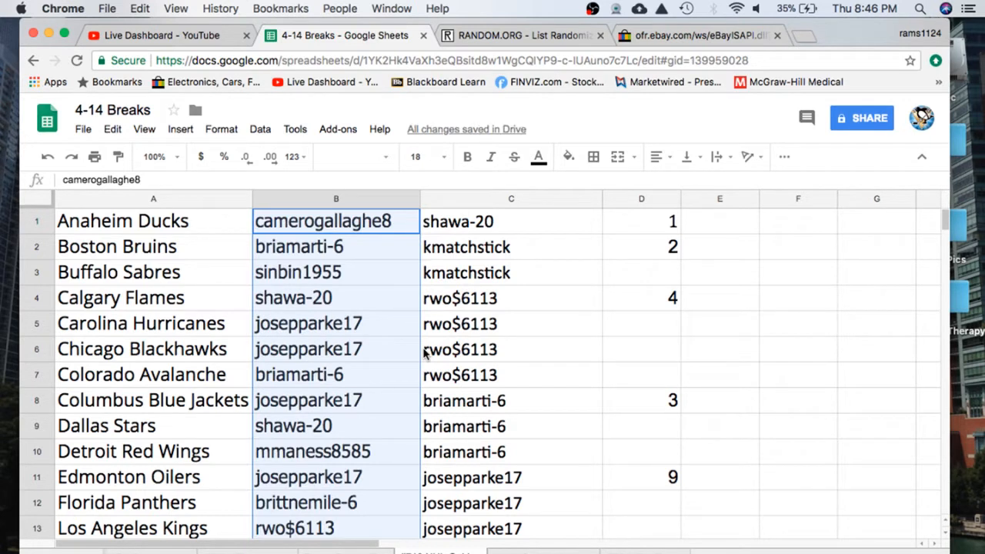
pyautogui.click(335, 323)
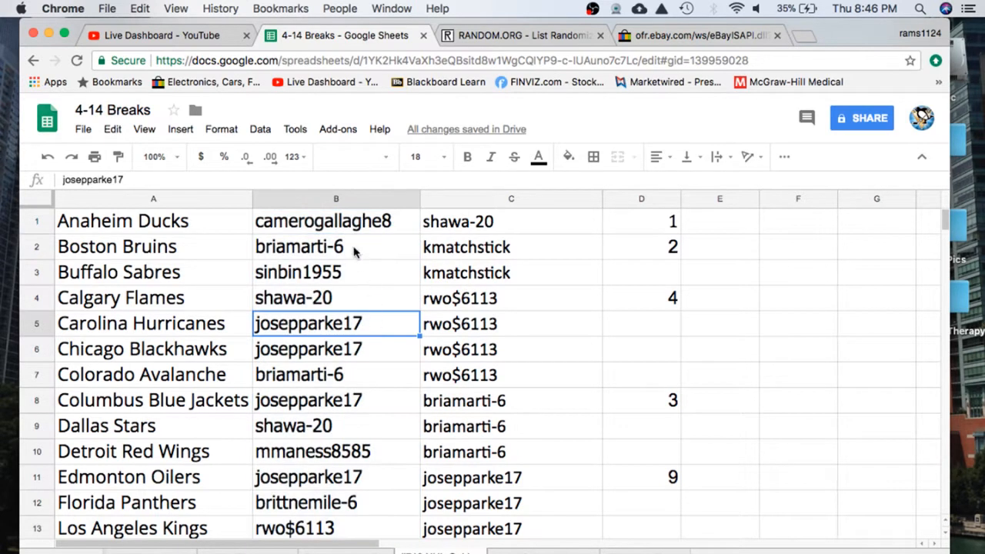
pyautogui.click(336, 272)
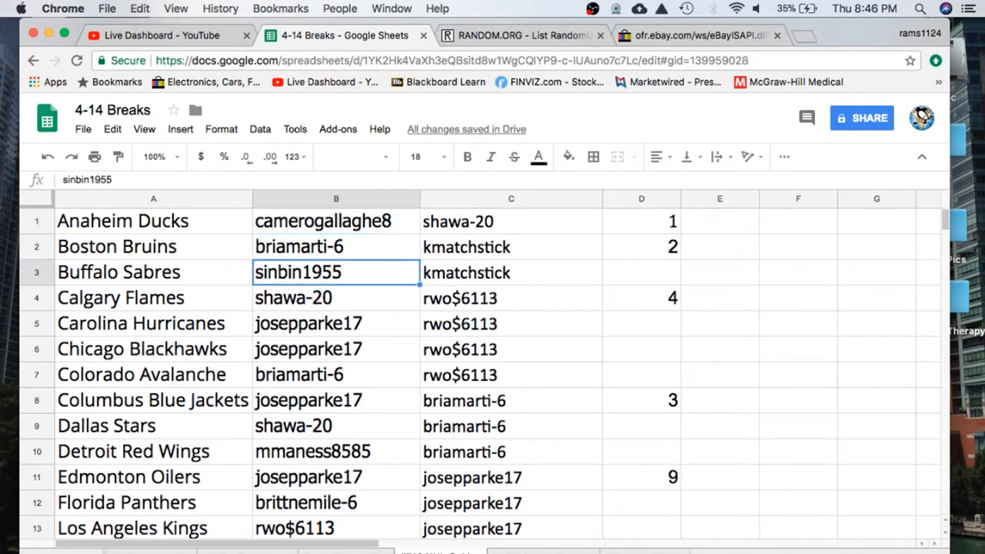
pyautogui.click(335, 323)
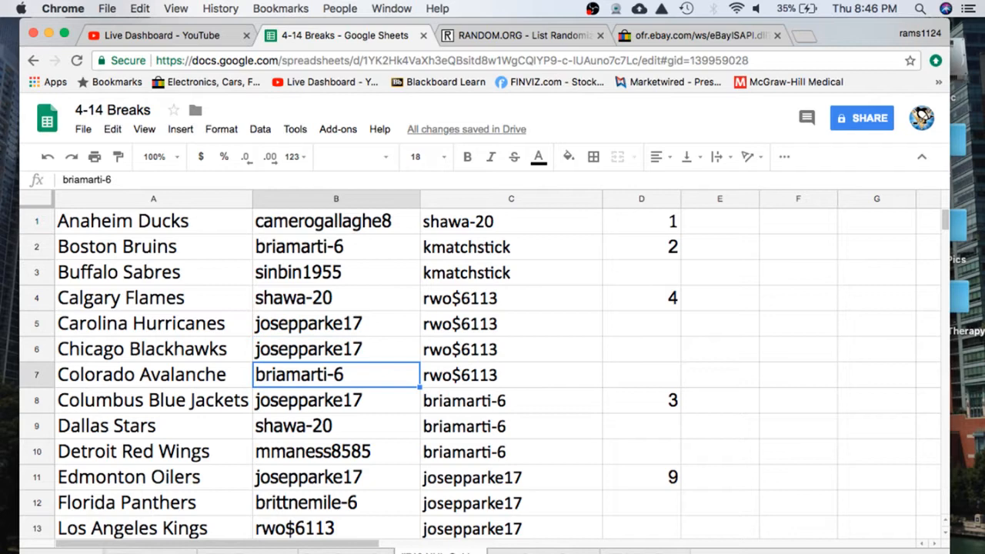
pyautogui.click(335, 400)
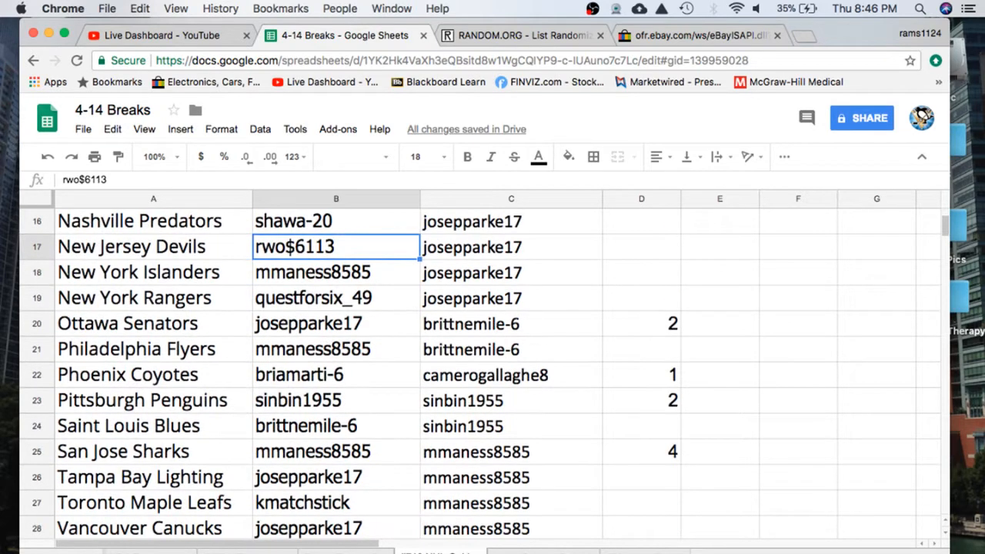
pyautogui.click(335, 298)
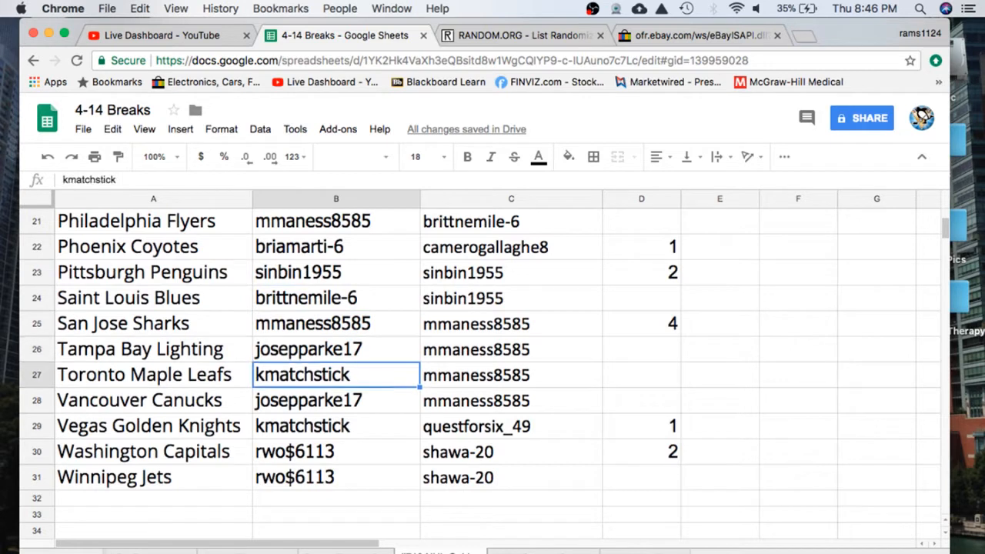
pyautogui.click(335, 425)
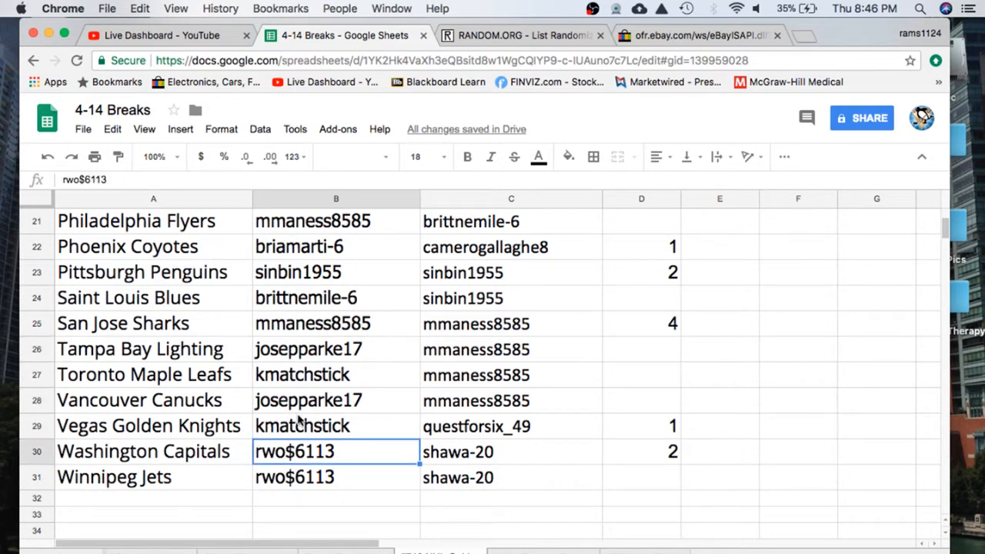
pyautogui.scroll(3)
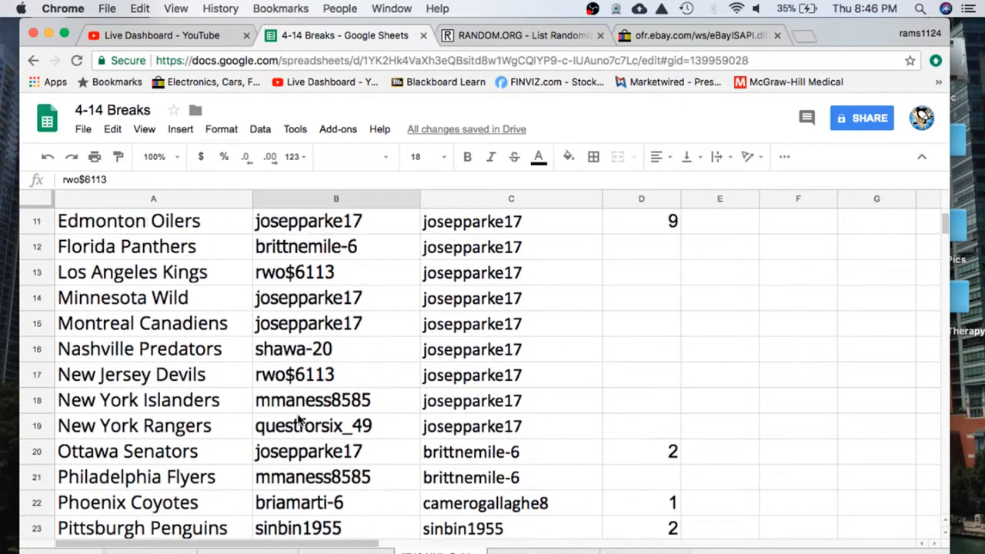
pyautogui.scroll(3)
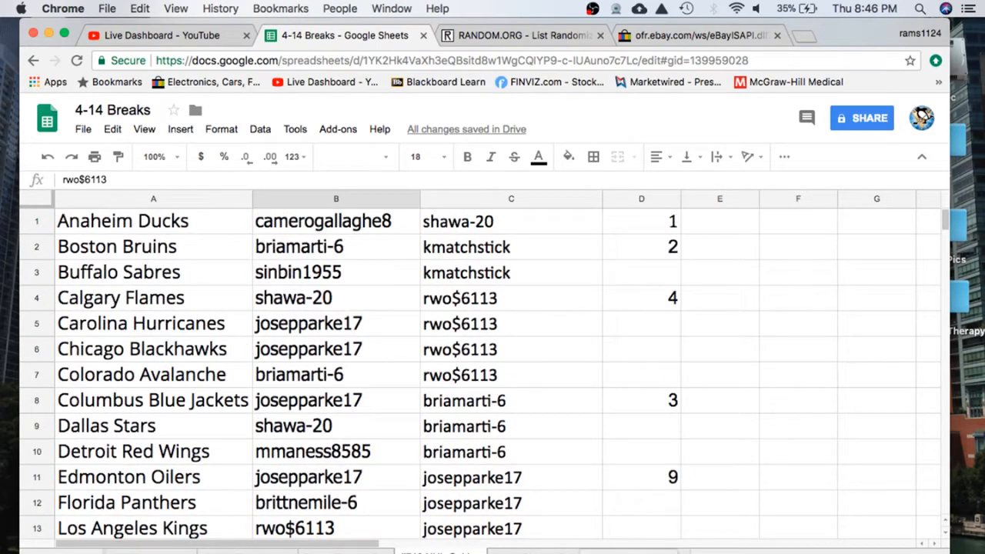
pyautogui.click(157, 36)
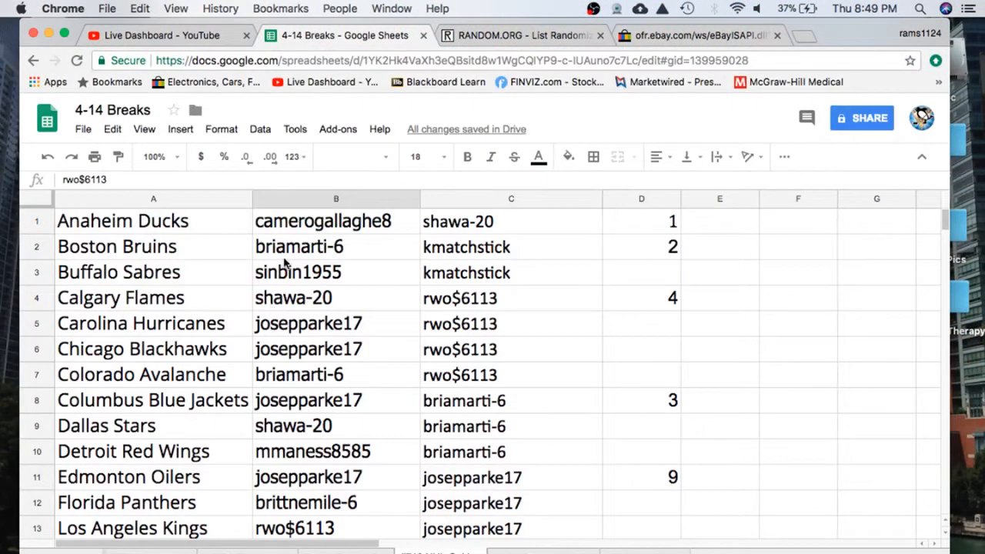
# - Bold the Anaheim Ducks and Edmonton Oilers card winners and check the Detroit Red Wings owner
pyautogui.click(467, 156)
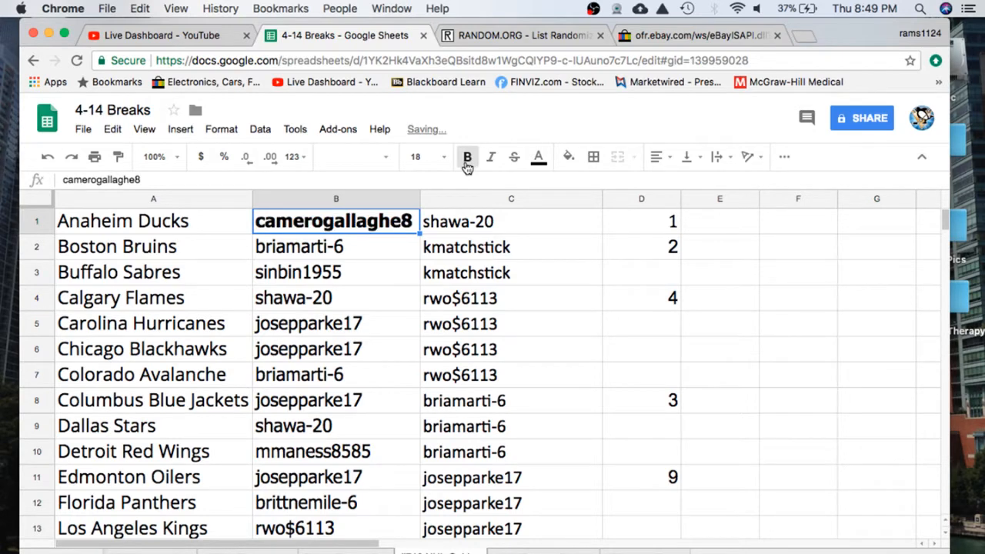
pyautogui.scroll(-3)
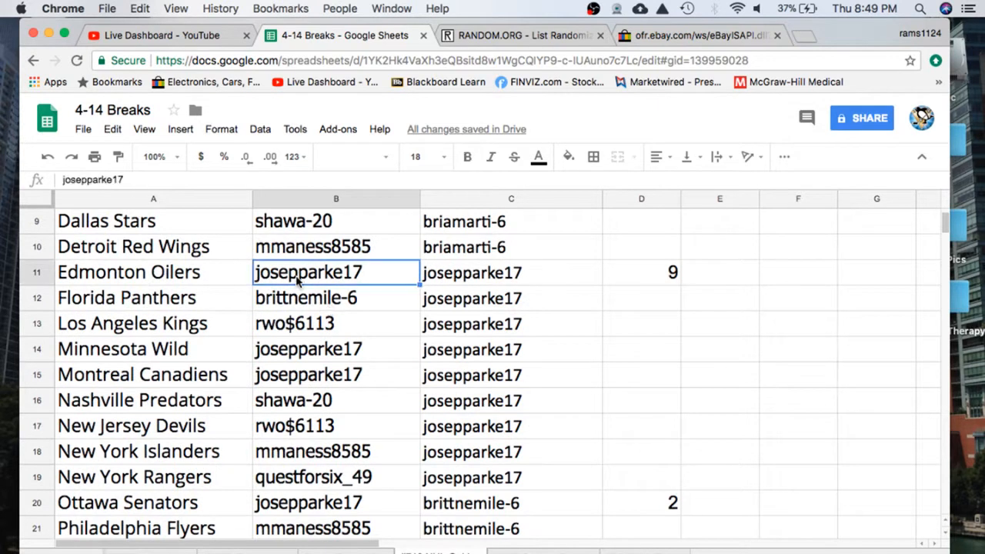
pyautogui.click(467, 157)
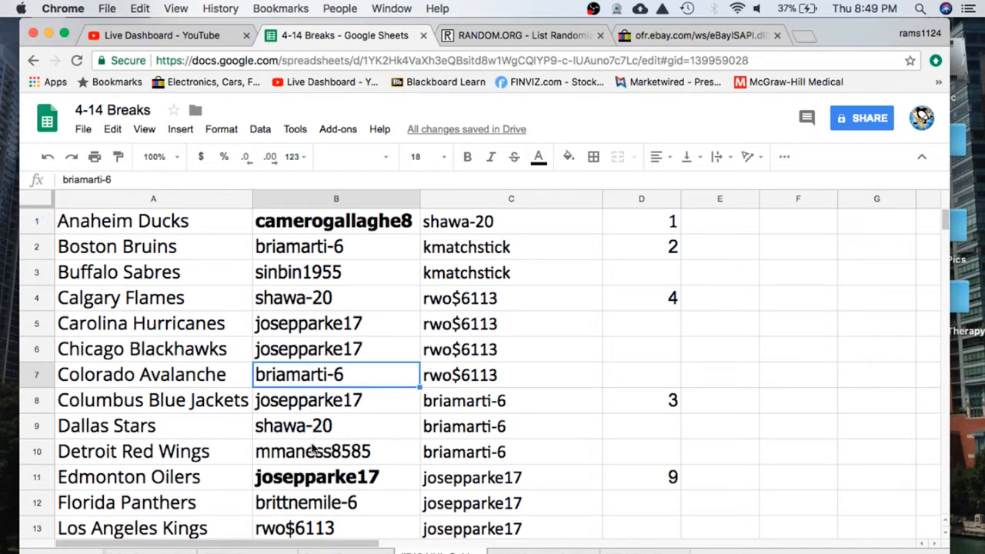
pyautogui.click(335, 451)
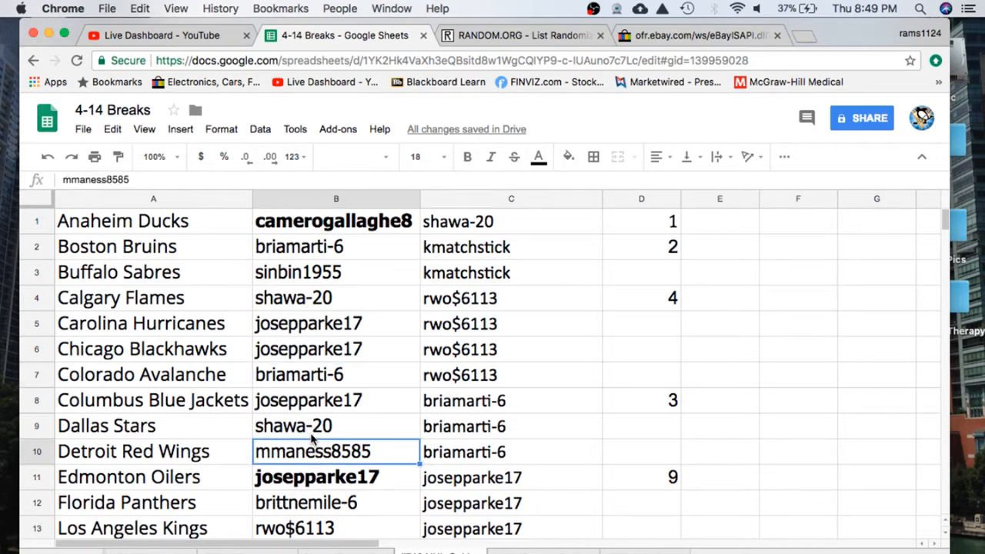
pyautogui.click(523, 34)
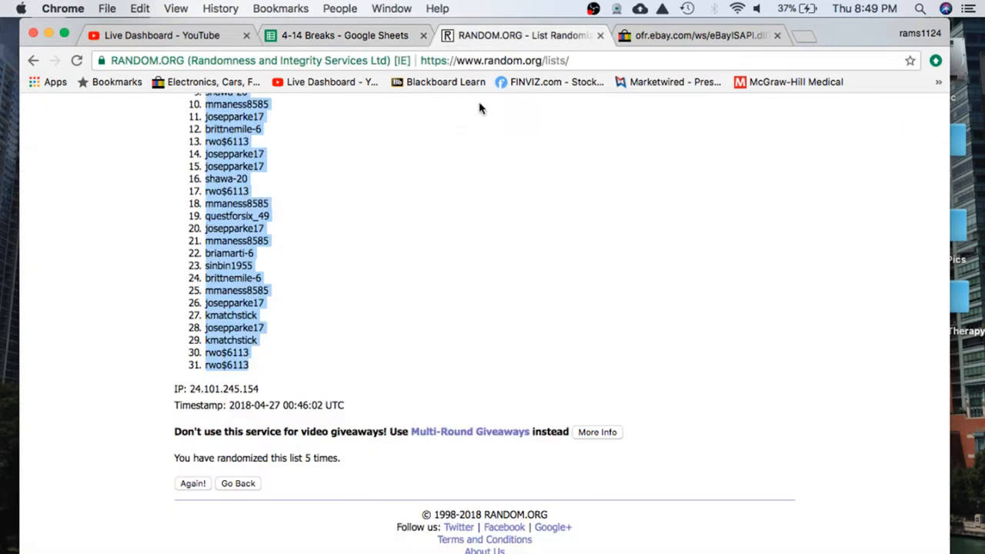
# - Randomize a COL, DET, COL, DET list repeatedly until COL comes out first
pyautogui.click(237, 483)
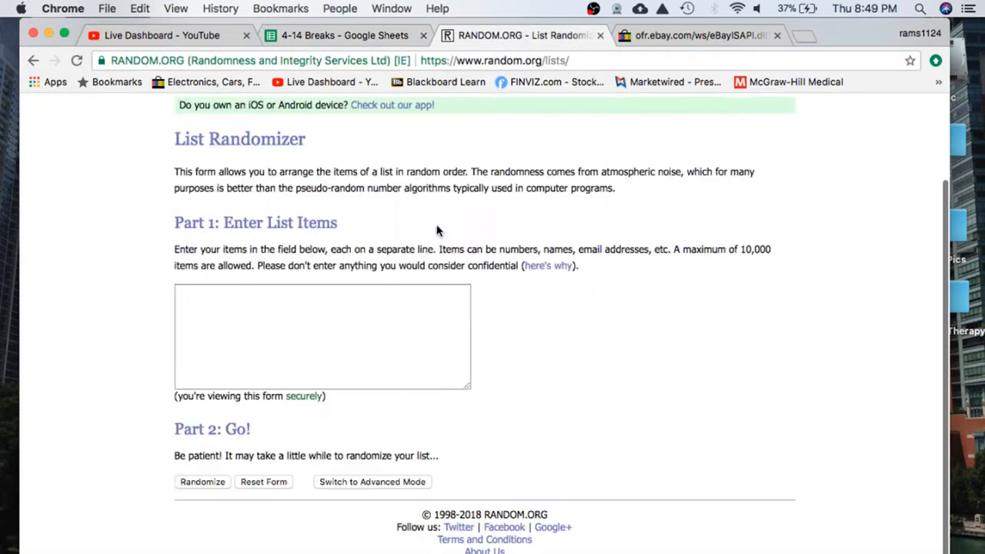
pyautogui.write('co')
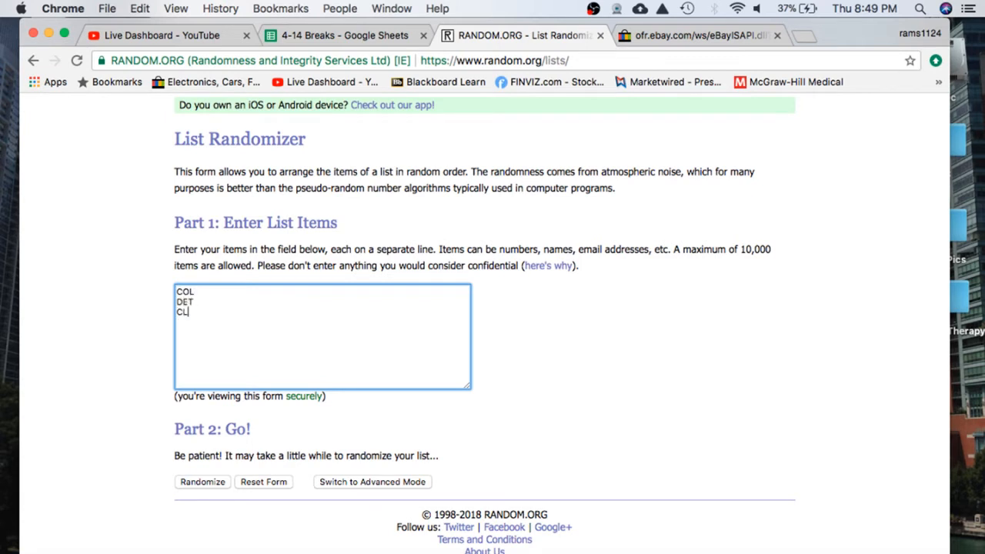
pyautogui.write('COL')
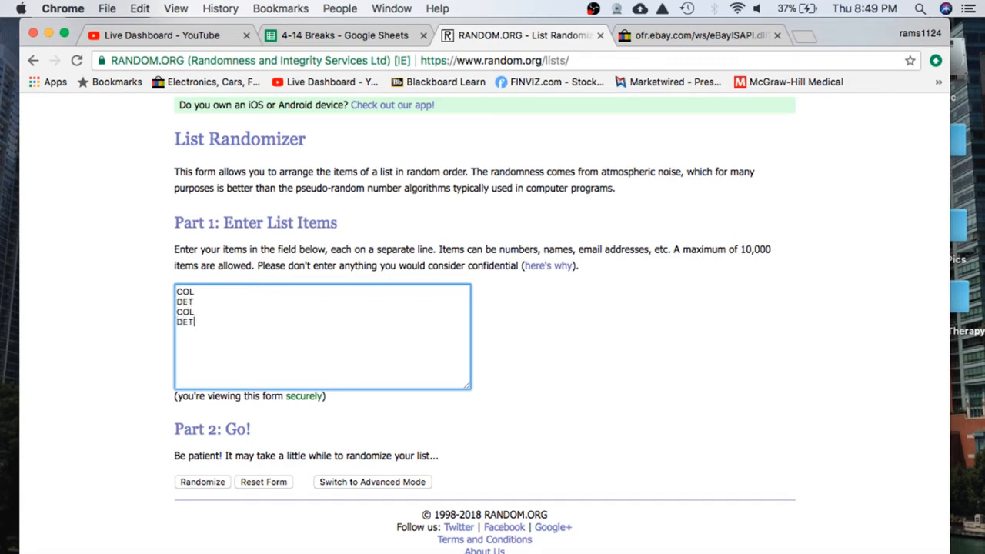
pyautogui.click(203, 481)
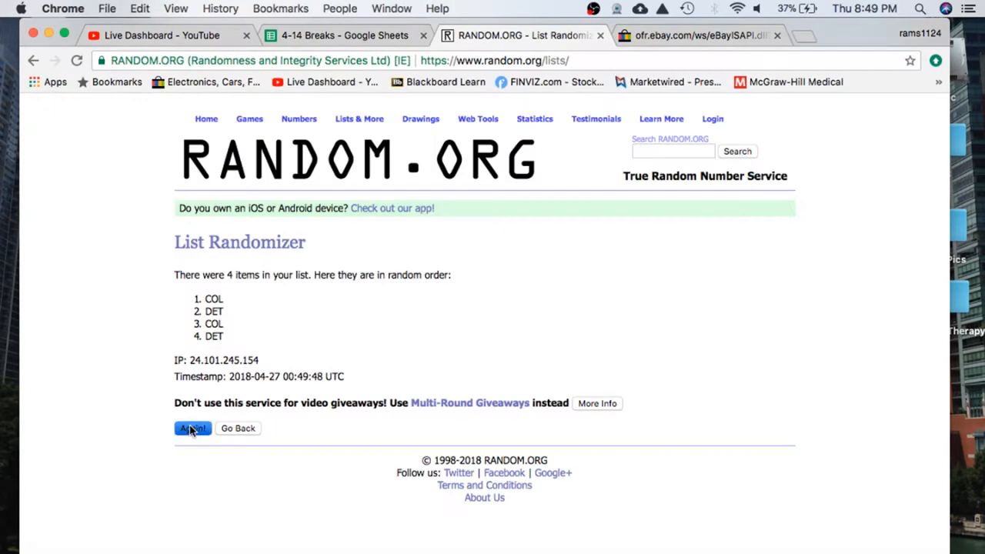
pyautogui.click(192, 428)
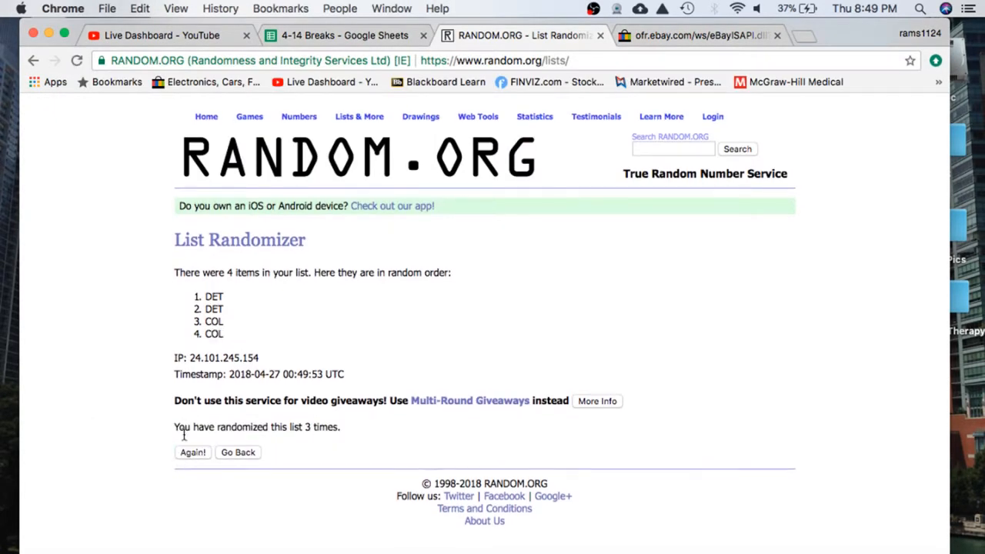
pyautogui.click(192, 452)
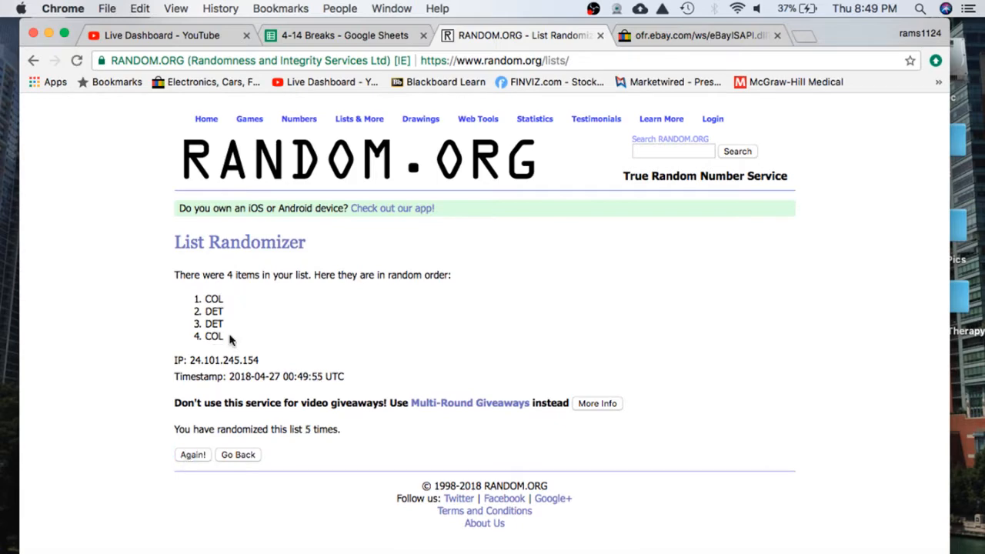
pyautogui.doubleClick(213, 298)
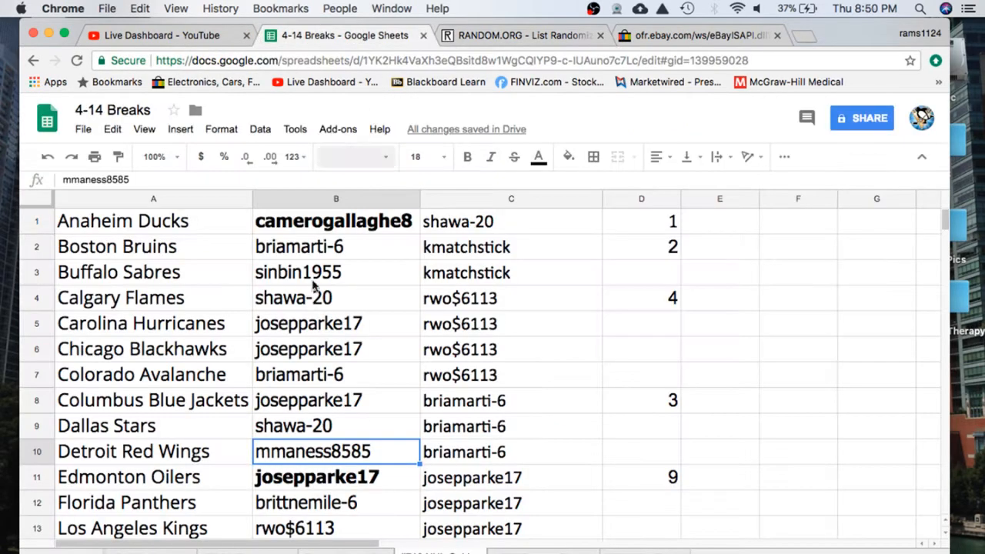
pyautogui.click(335, 374)
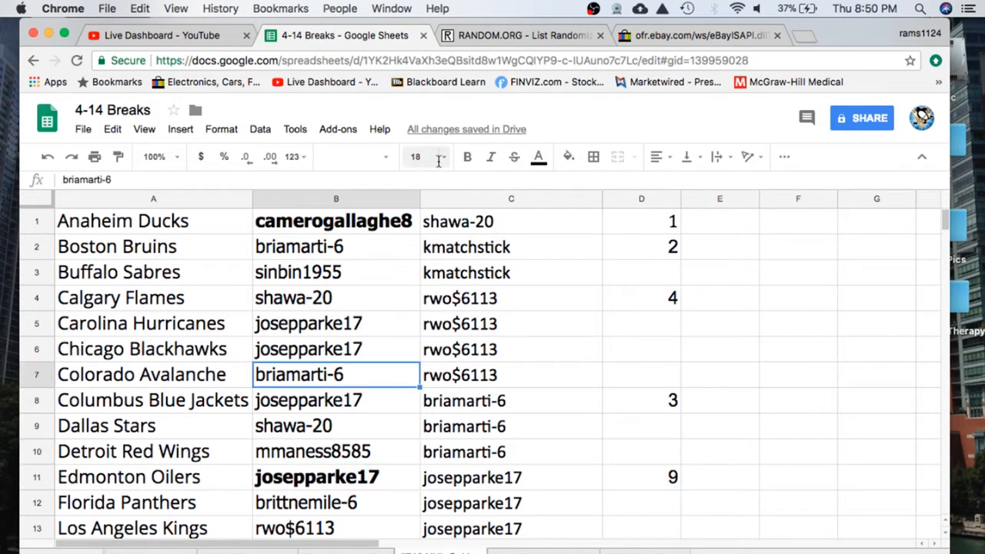
pyautogui.click(467, 156)
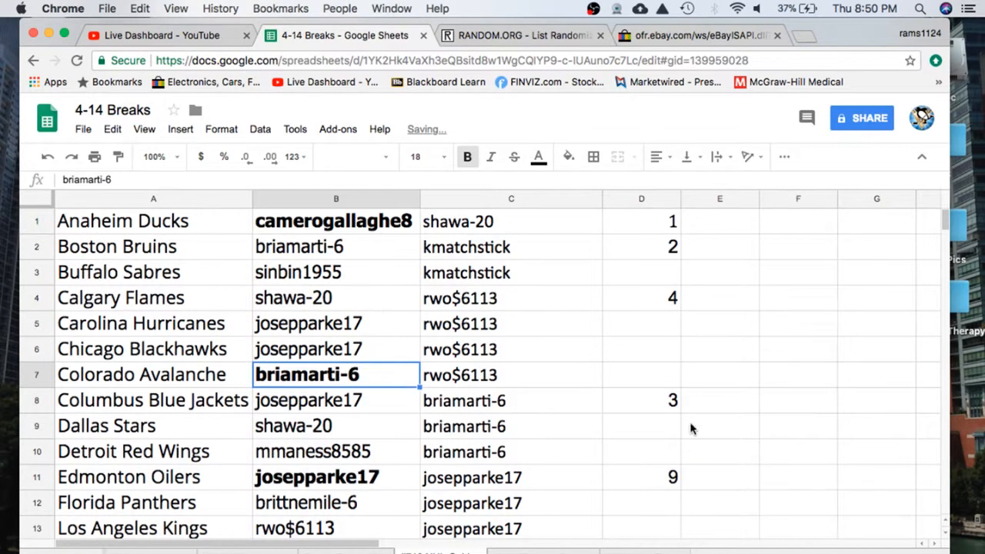
pyautogui.click(510, 199)
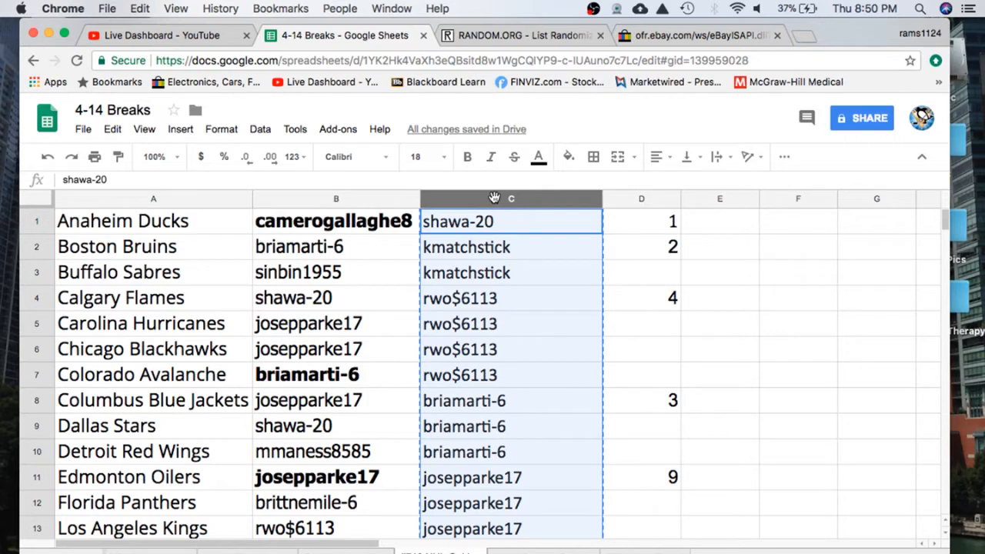
pyautogui.click(523, 36)
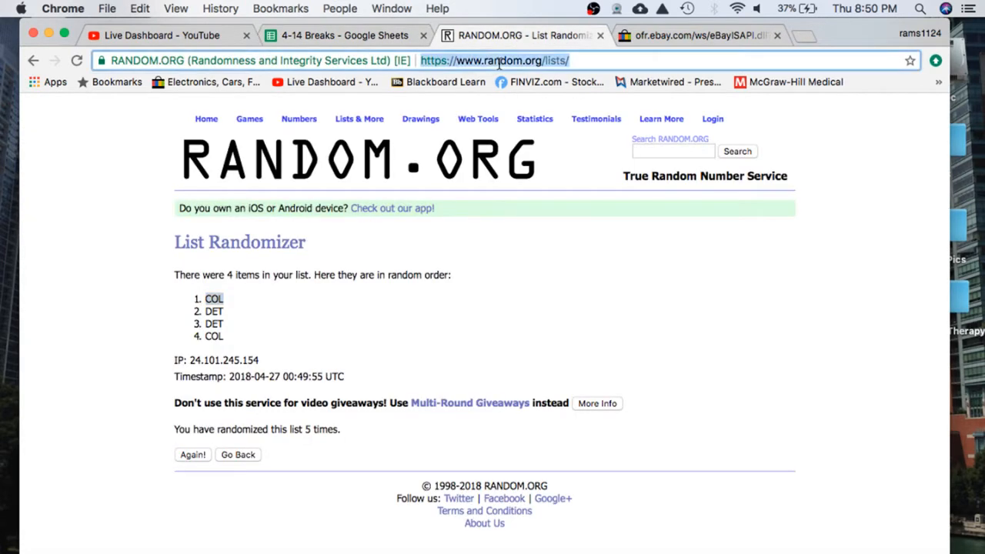
pyautogui.click(237, 454)
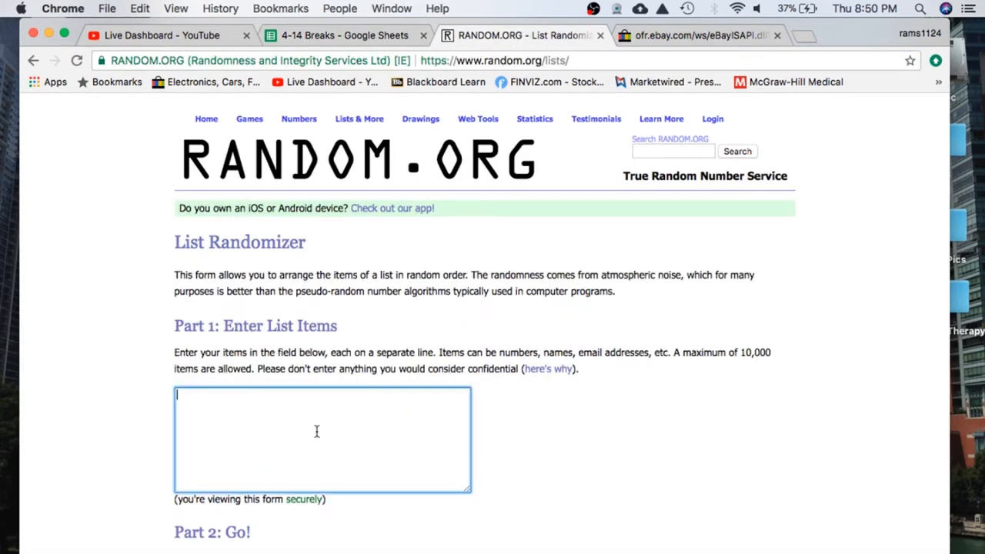
pyautogui.scroll(-3)
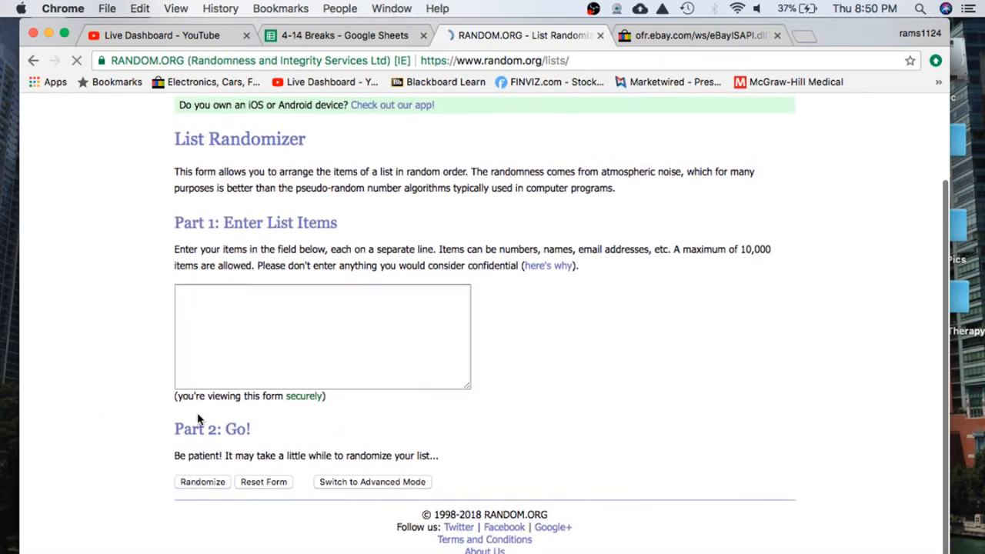
pyautogui.click(202, 481)
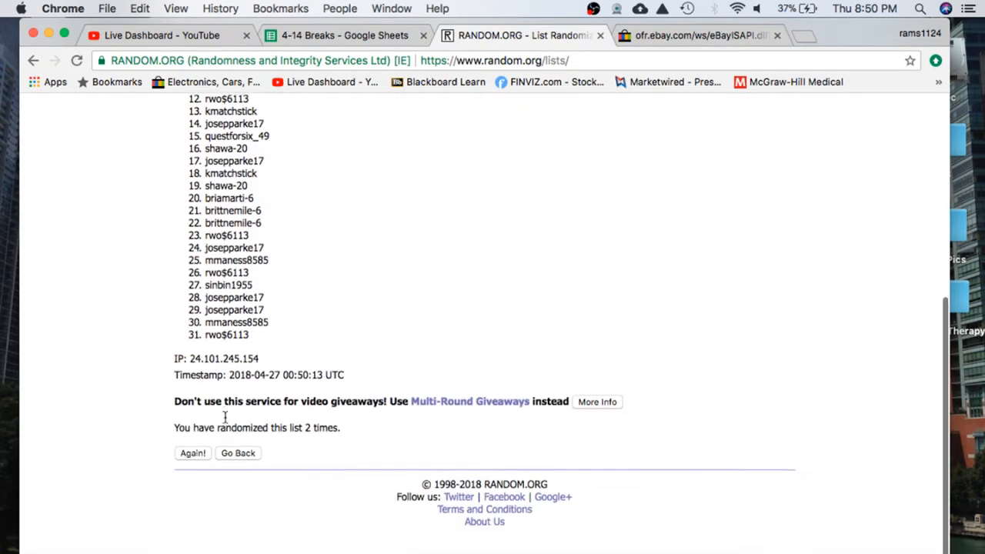
pyautogui.click(192, 452)
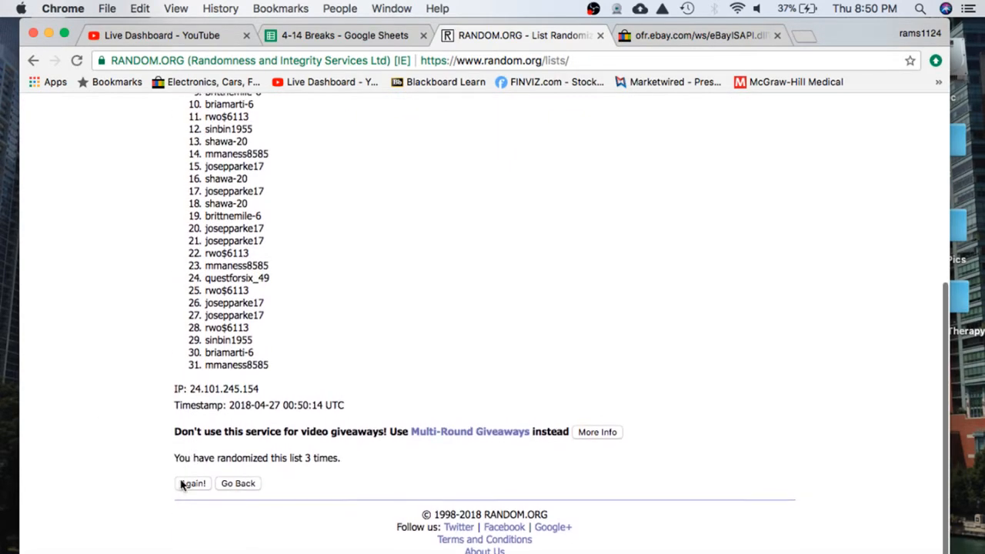
pyautogui.click(193, 483)
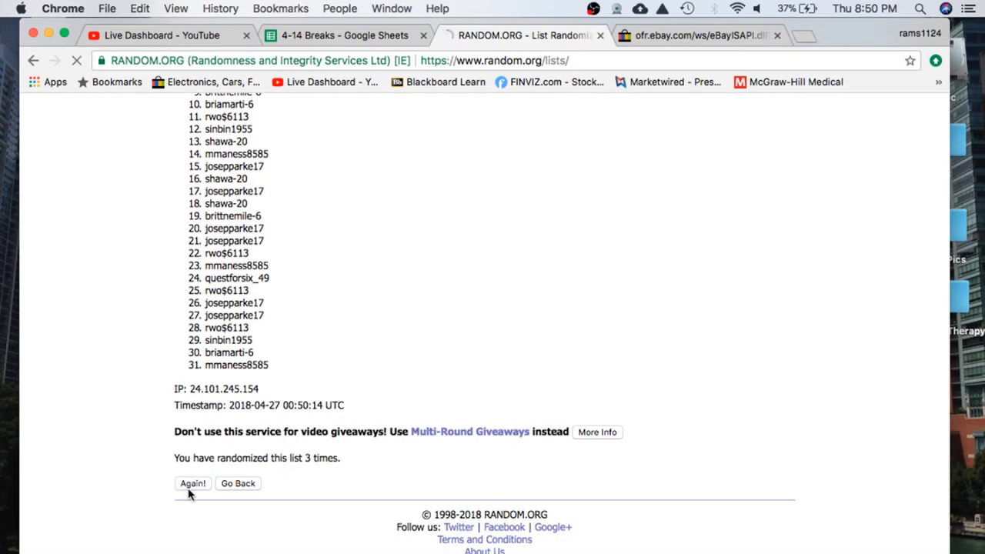
pyautogui.click(192, 483)
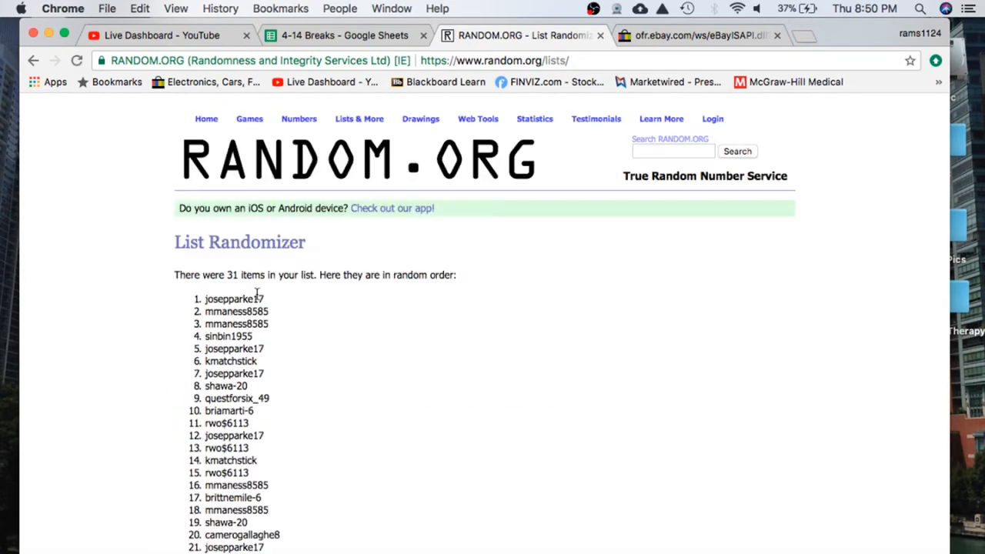
pyautogui.doubleClick(234, 299)
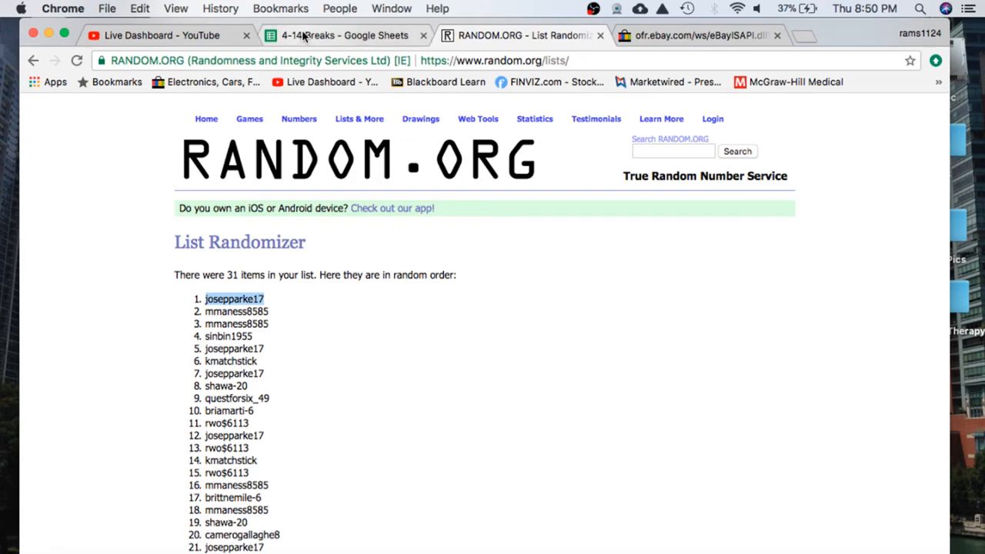
pyautogui.click(344, 35)
pyautogui.write('GO')
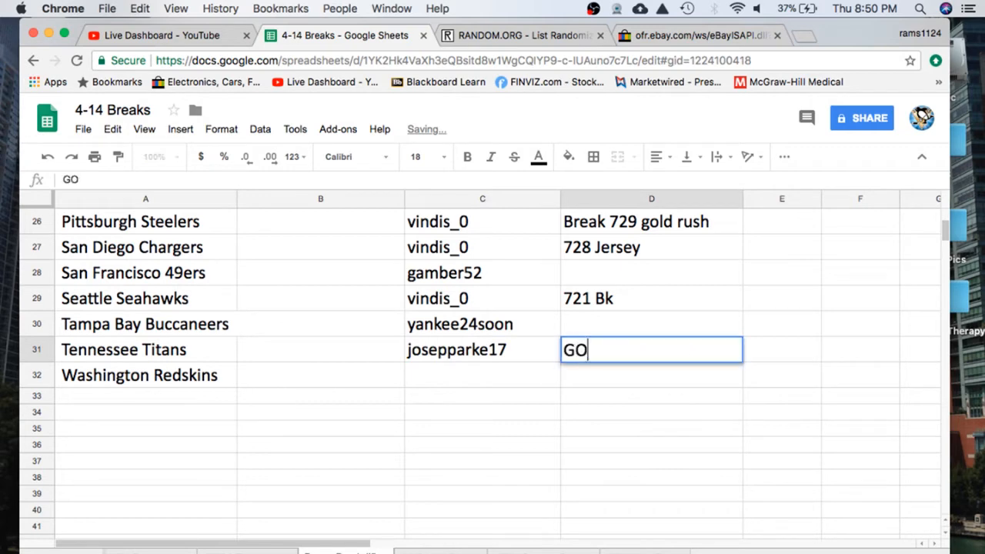
pyautogui.write('LD HOCKEY')
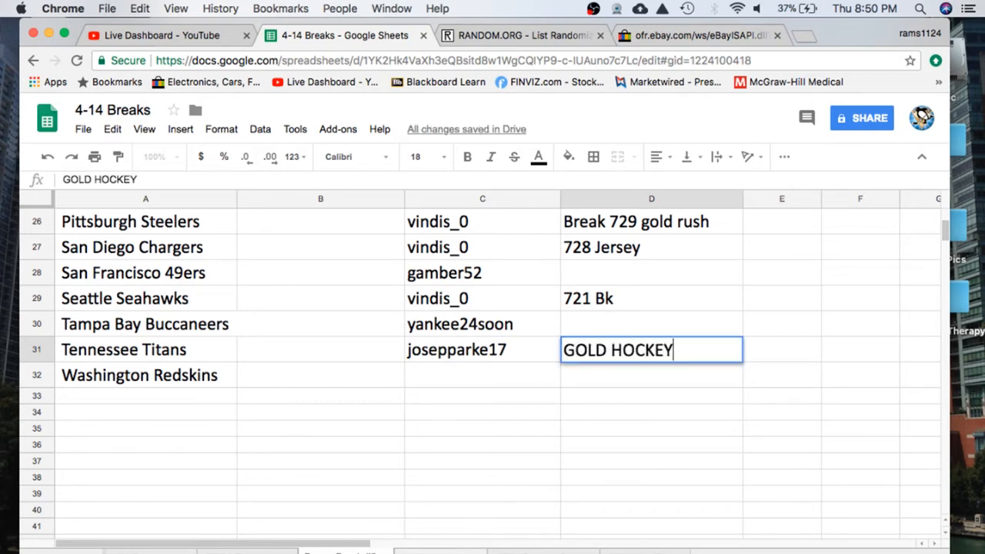